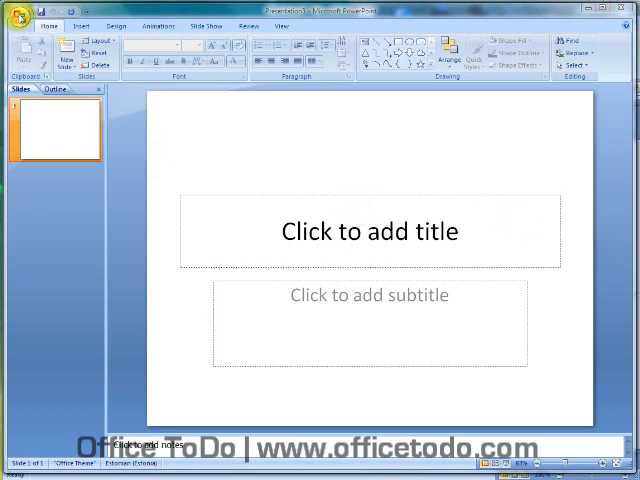
Step: Open Save As from the Office Button, targeting the Documents folder
left_click(20, 24)
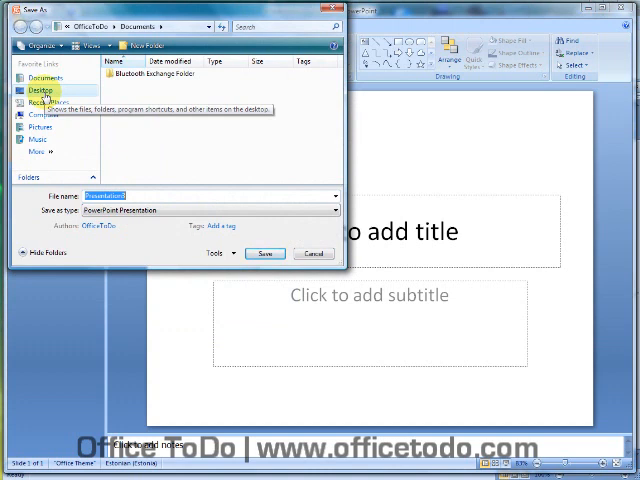
mouse_move(86, 135)
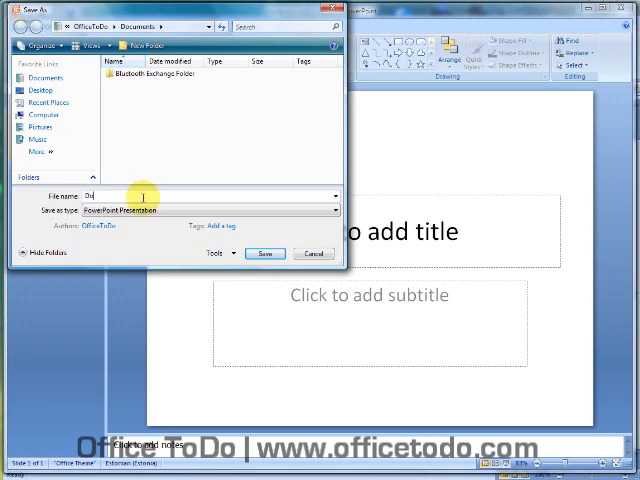
Step: Enter 'Dogs' as the file name
type("Dogs")
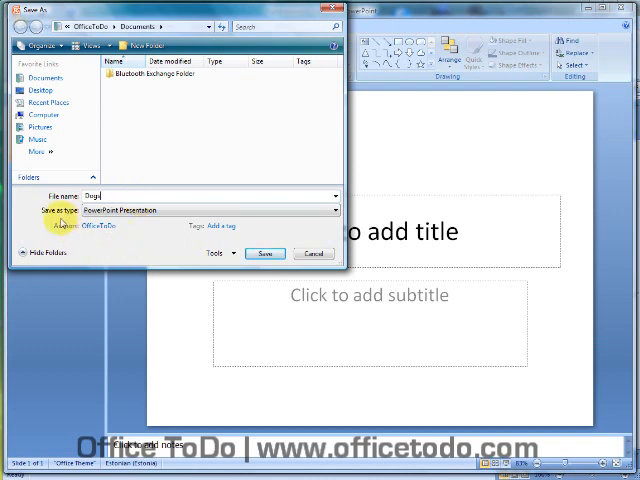
mouse_move(258, 211)
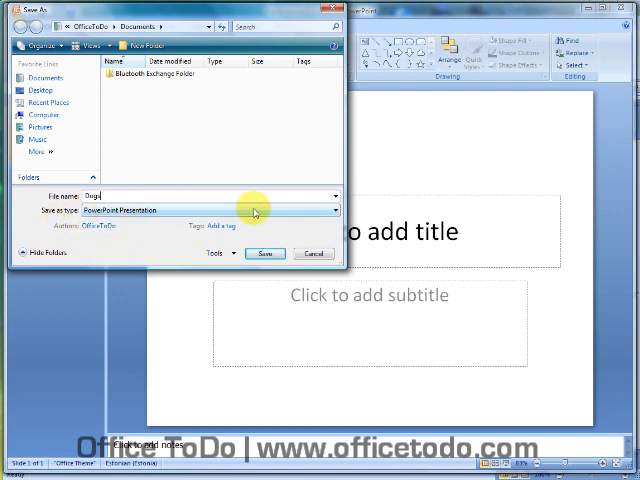
mouse_move(330, 210)
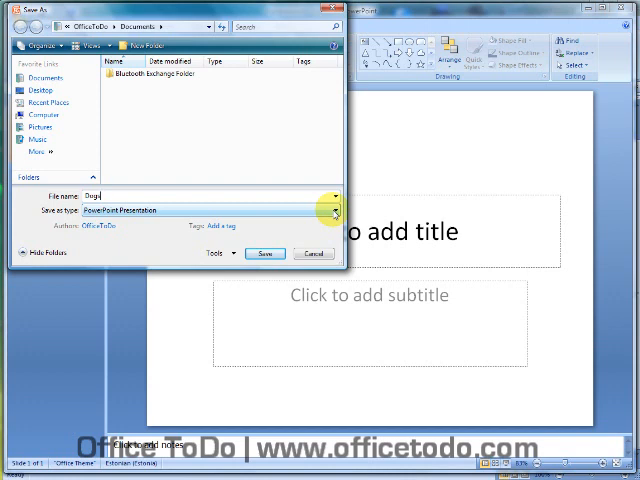
Step: Select PowerPoint 97-2003 Presentation as the save type
left_click(330, 210)
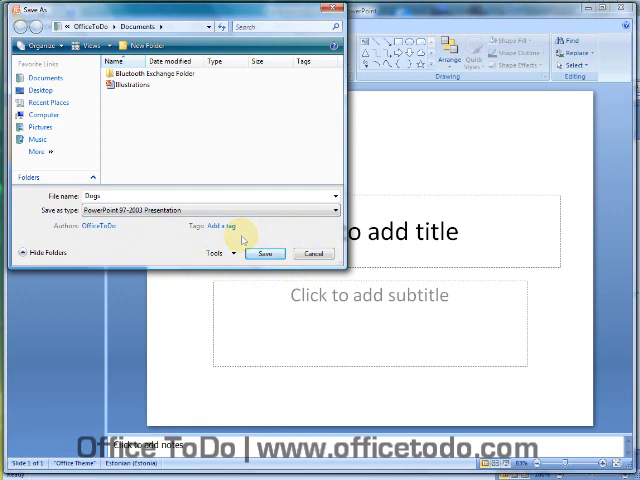
mouse_move(580, 210)
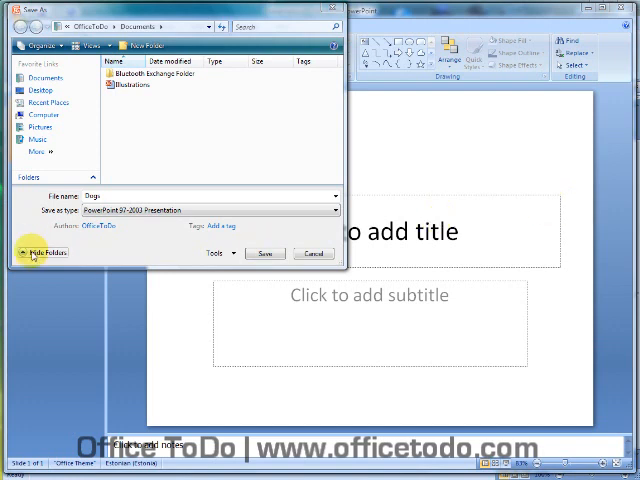
Step: Toggle the folder pane off and on, then save Dogs to Documents
left_click(36, 249)
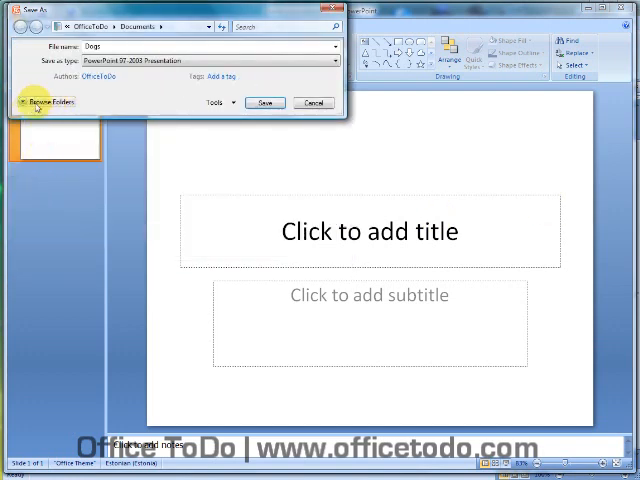
left_click(47, 101)
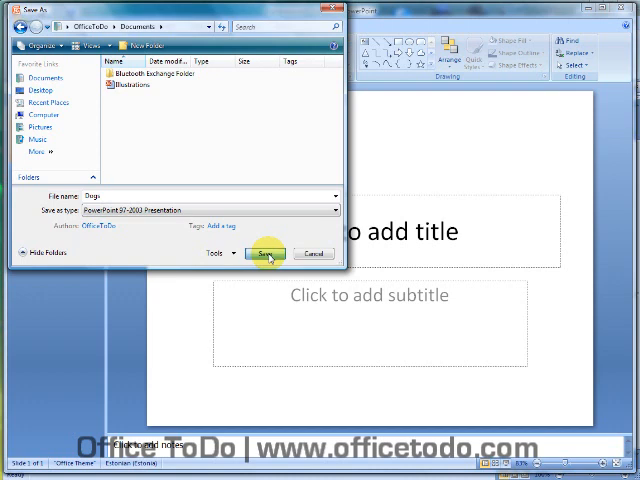
left_click(264, 253)
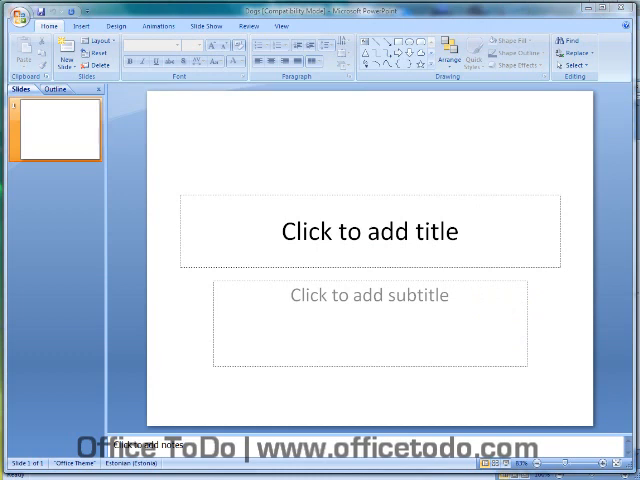
mouse_move(566, 355)
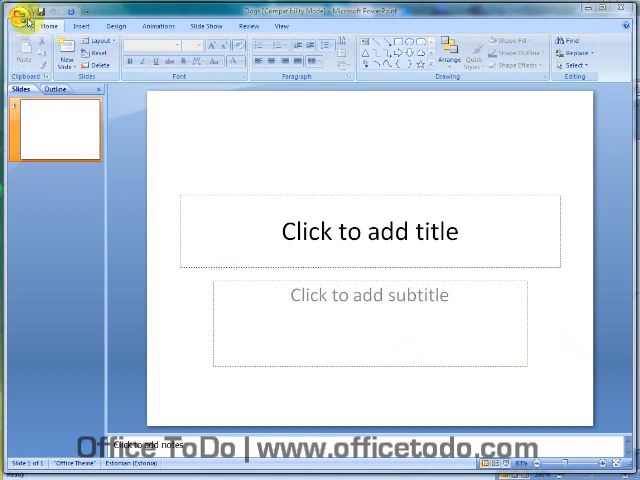
left_click(28, 25)
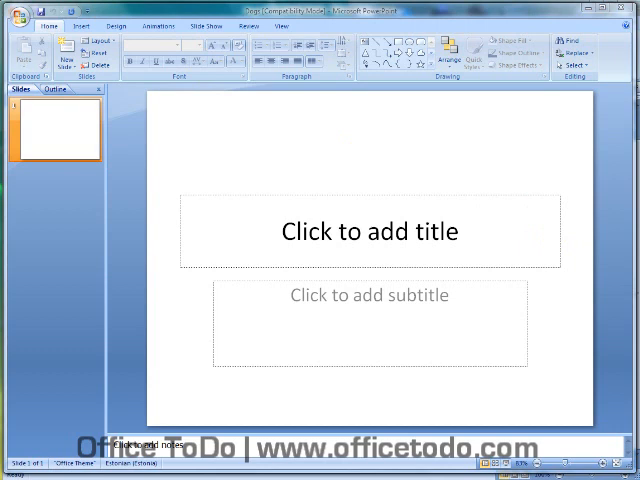
mouse_move(585, 236)
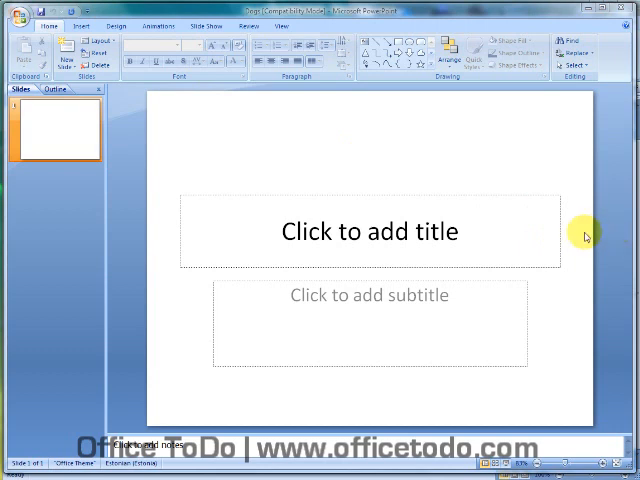
mouse_move(433, 221)
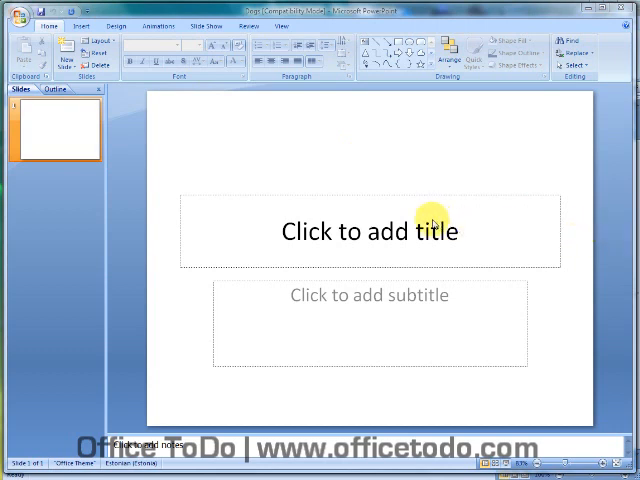
Step: Reopen Save As and enter 'Cats' as the new file name
left_click(20, 18)
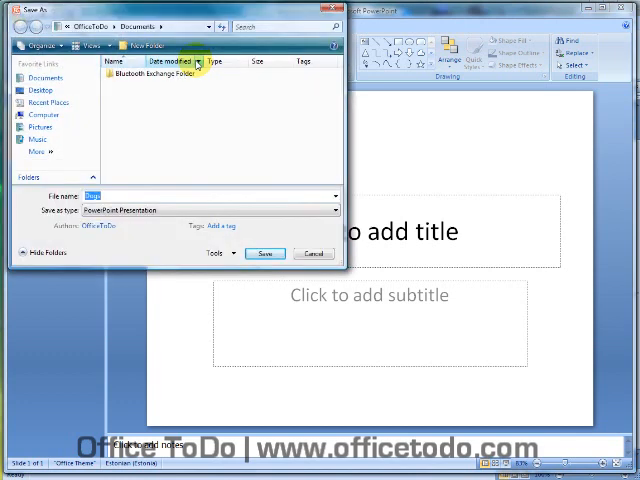
mouse_move(185, 190)
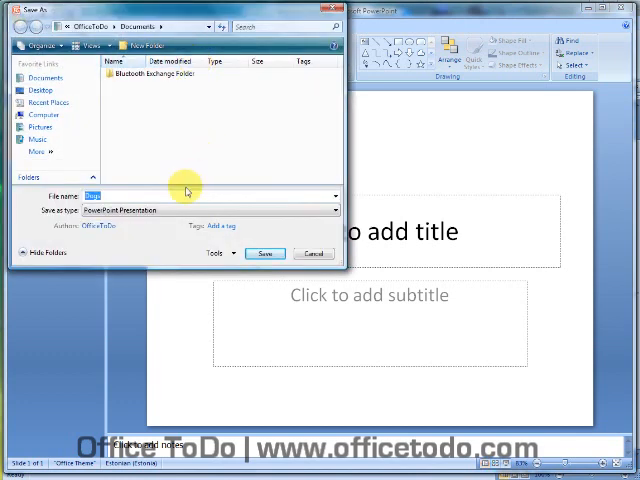
type("Cats")
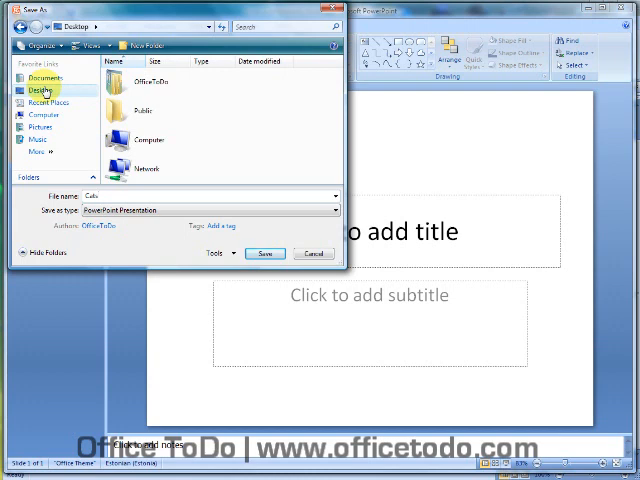
mouse_move(255, 218)
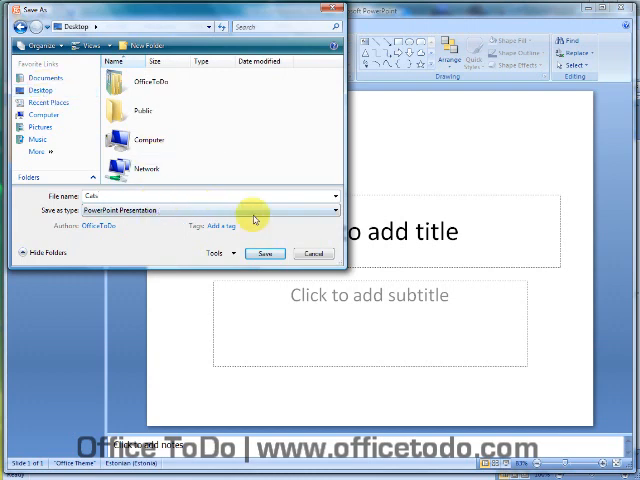
Step: Save Cats to the Desktop as a standard PowerPoint Presentation
left_click(328, 210)
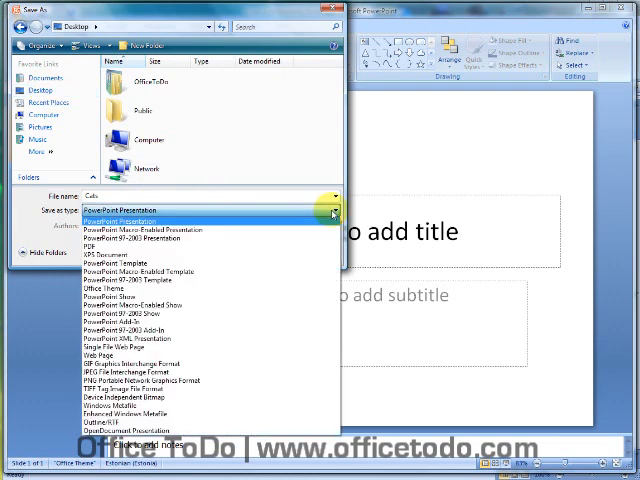
left_click(130, 210)
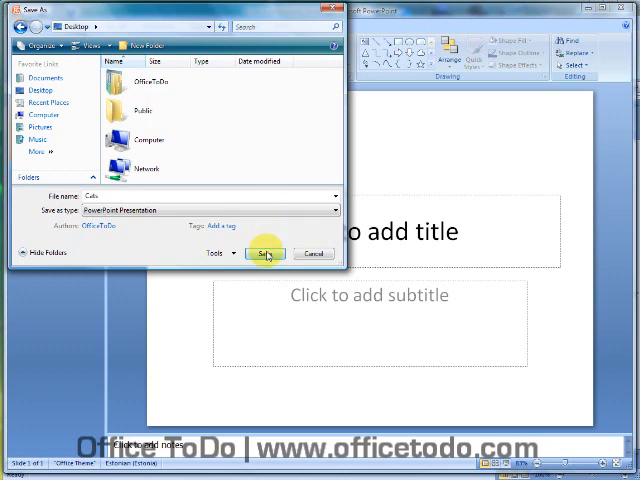
left_click(263, 253)
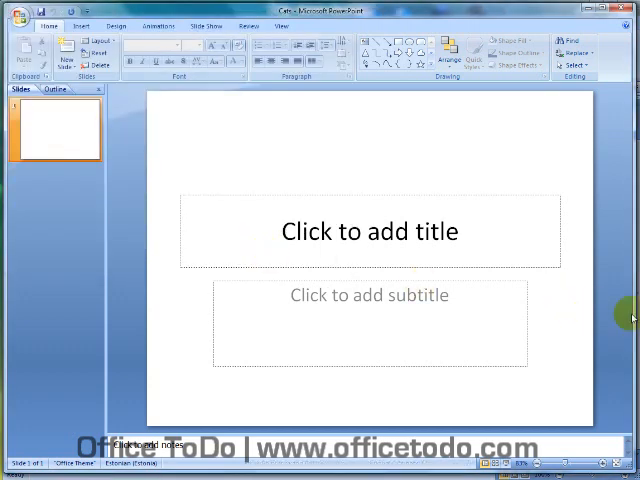